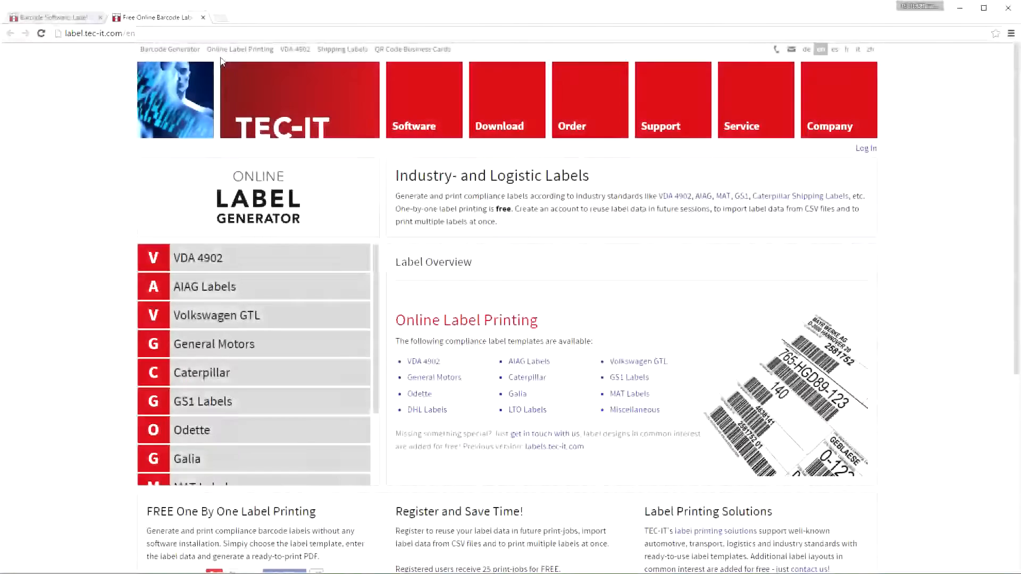
{"action": "mouse_move", "coordinate": [315, 234]}
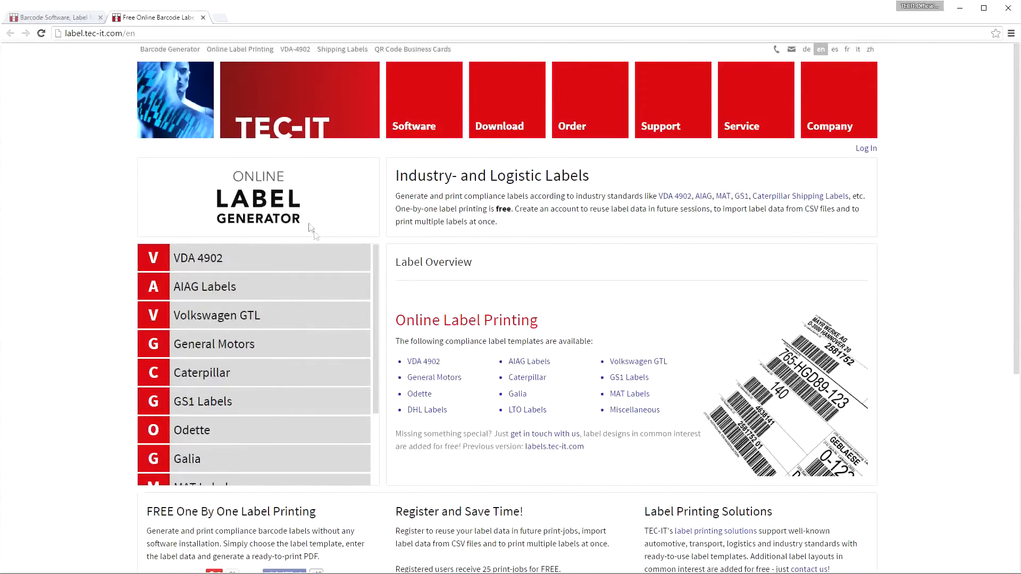
Scroll the template list to find the VDA 4902 group and show its language versions.
{"action": "scroll", "scroll_direction": "down", "scroll_amount": 3}
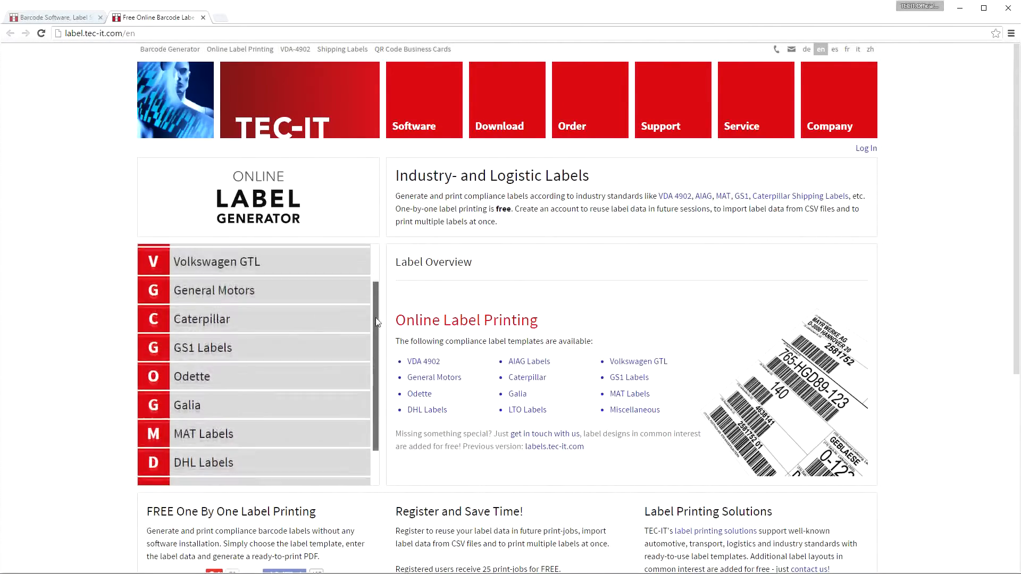
{"action": "scroll", "scroll_direction": "up", "scroll_amount": 3}
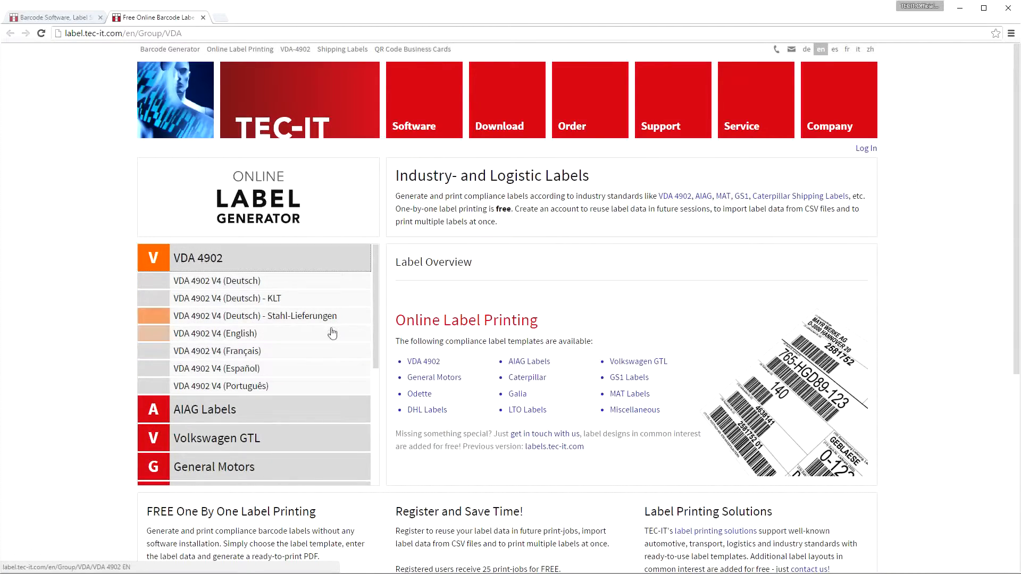
Preview the VDA 4902 V4 (English) template and open its sample label data table.
{"action": "left_click", "coordinate": [215, 333]}
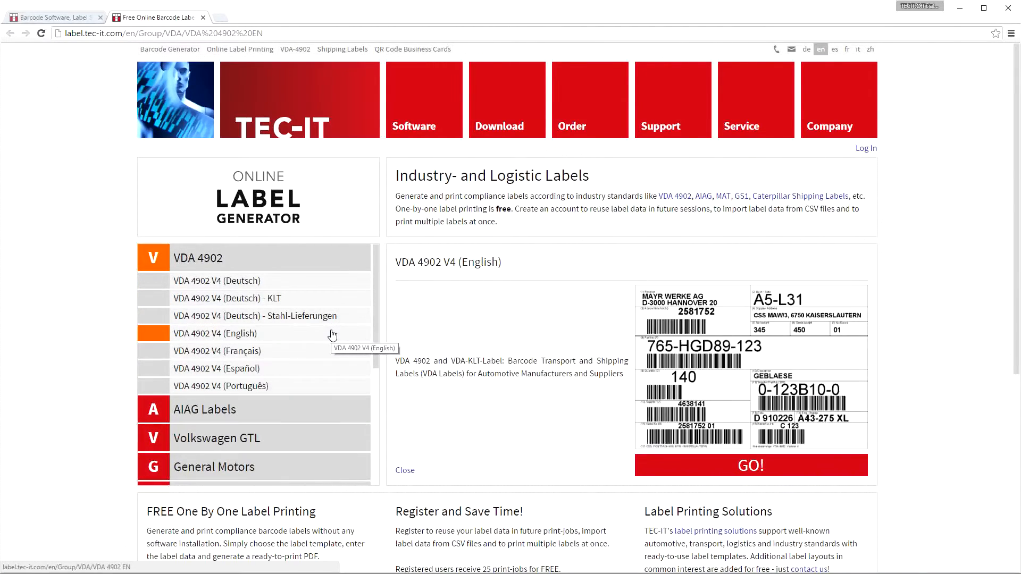
{"action": "mouse_move", "coordinate": [602, 425]}
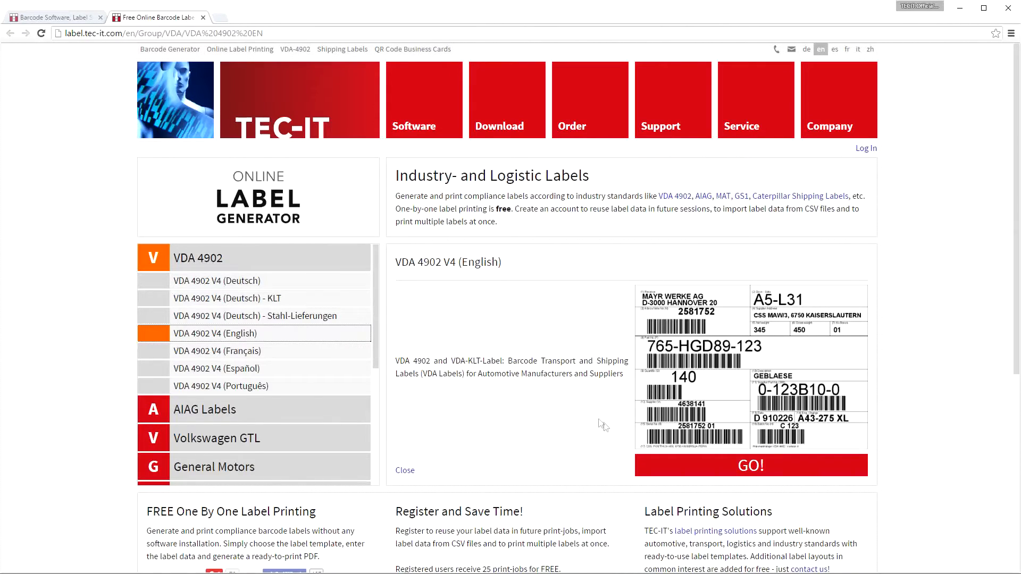
{"action": "mouse_move", "coordinate": [722, 474]}
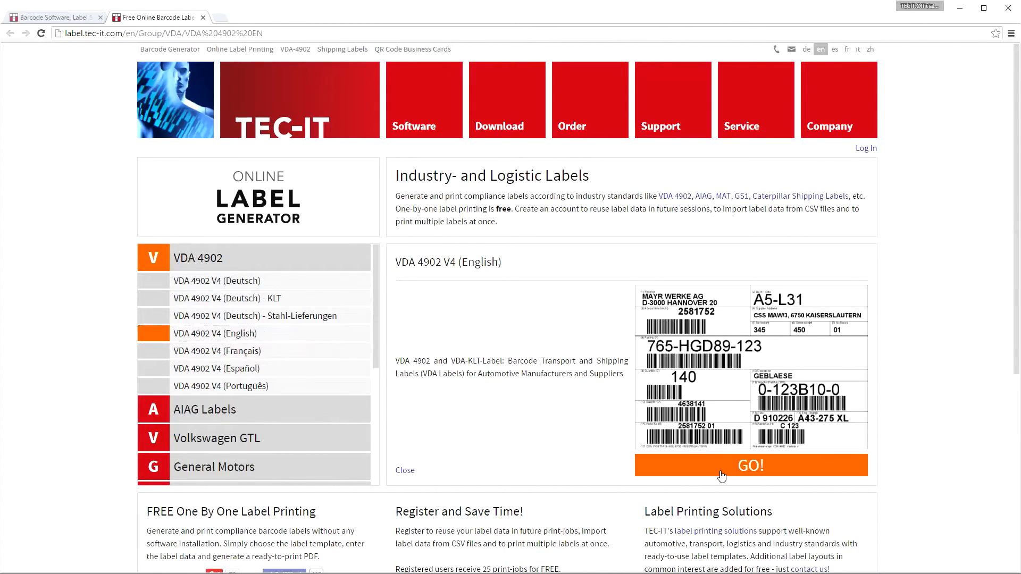
{"action": "left_click", "coordinate": [751, 465]}
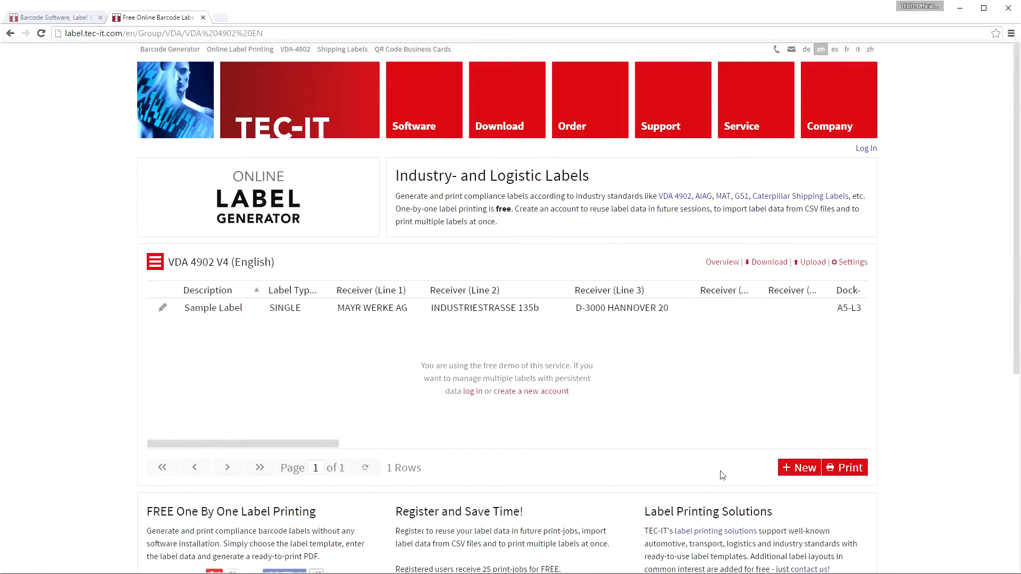
Edit the sample row to Label 01, type MULTI, receiver TEC-IT Datenverarbeitung GmbH, and save.
{"action": "left_click", "coordinate": [162, 308]}
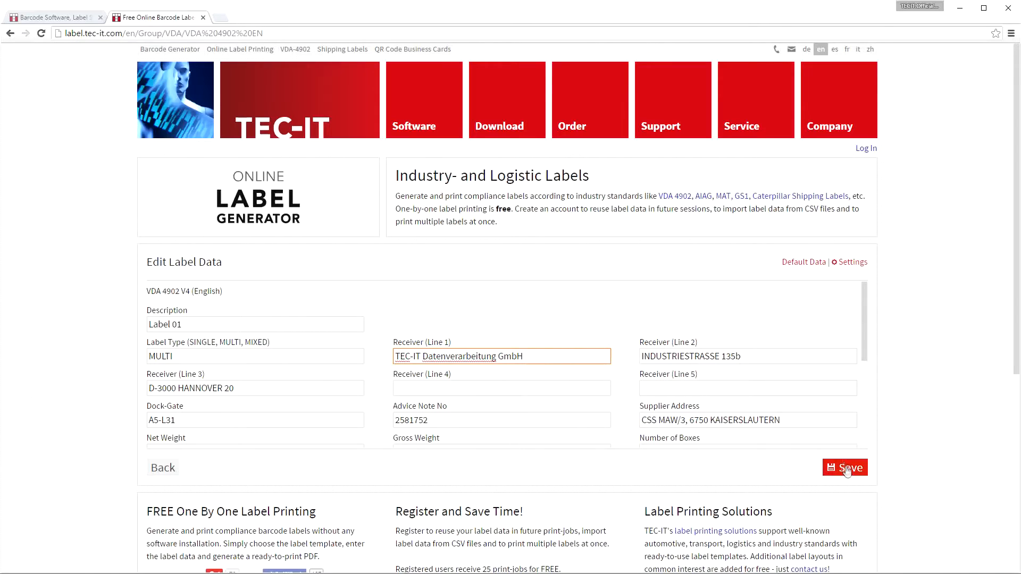
{"action": "left_click", "coordinate": [844, 467]}
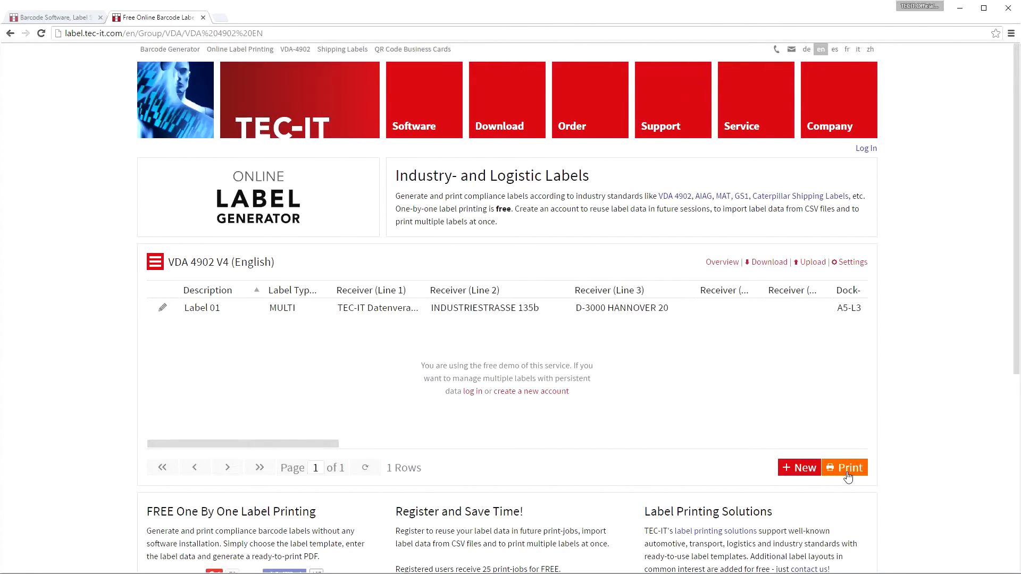
Print Label 01 to PDF, view the downloaded file, then close the PDF tab.
{"action": "left_click", "coordinate": [844, 468]}
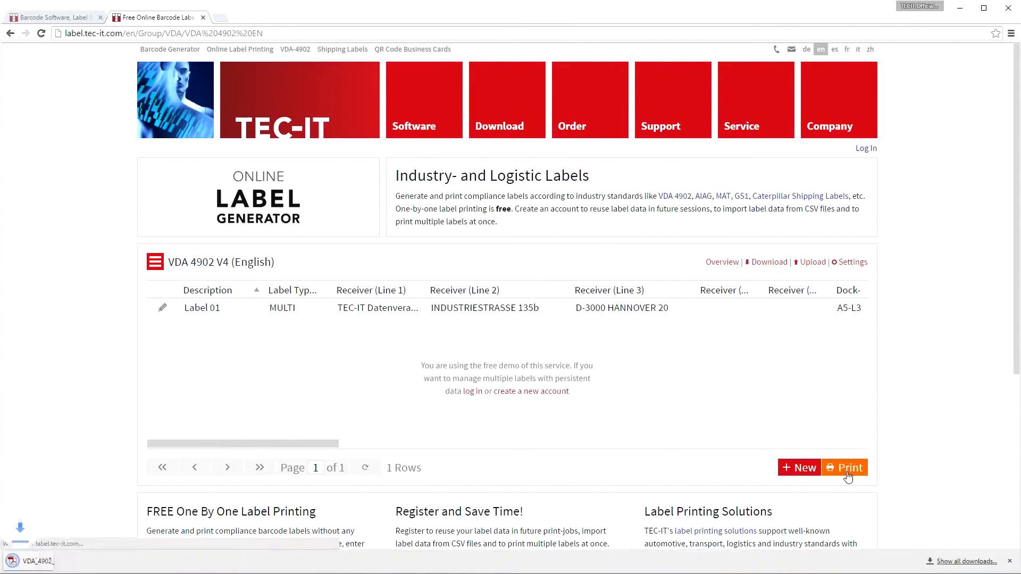
{"action": "left_click", "coordinate": [845, 467]}
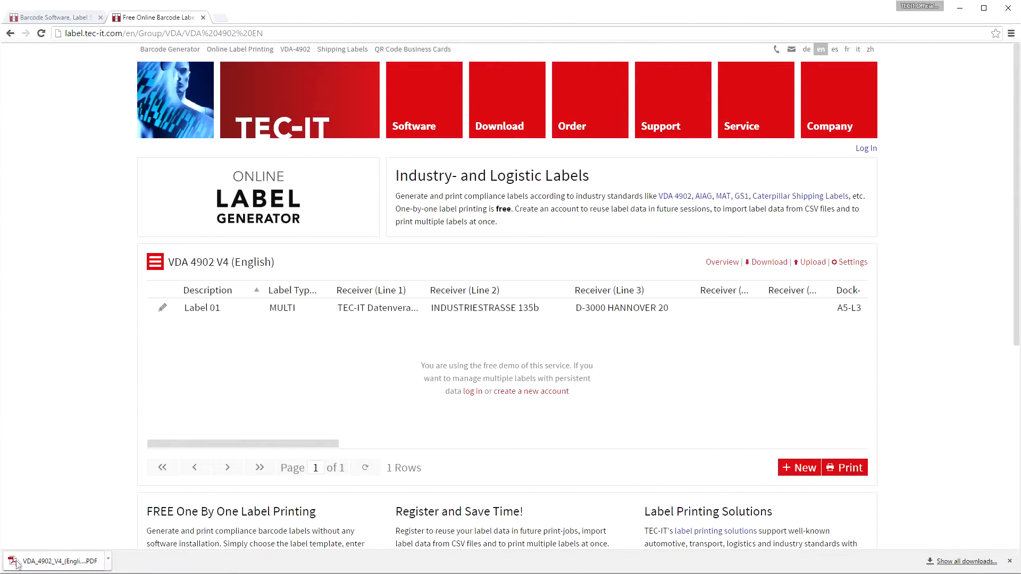
{"action": "left_click", "coordinate": [55, 561]}
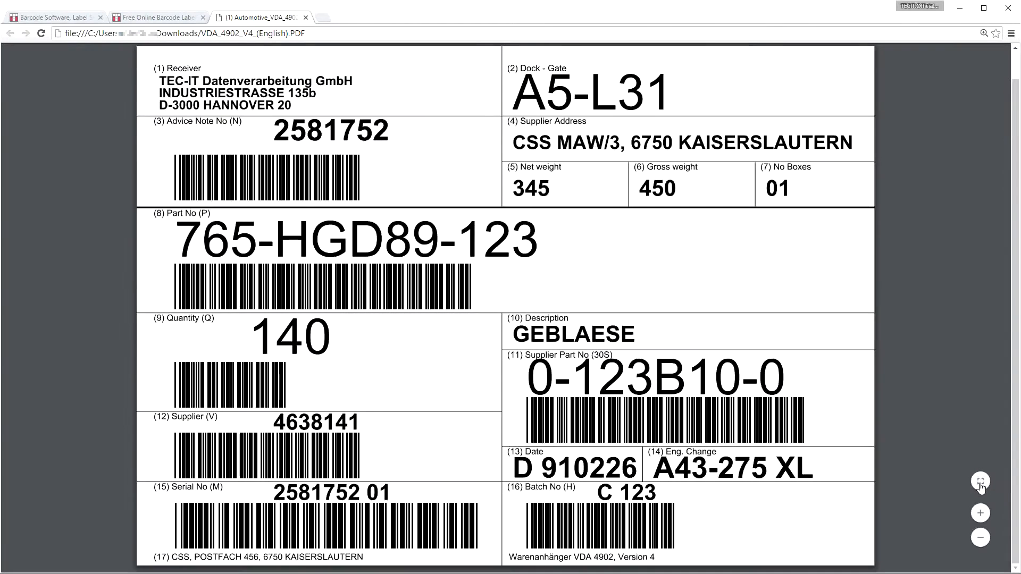
{"action": "left_click", "coordinate": [305, 17]}
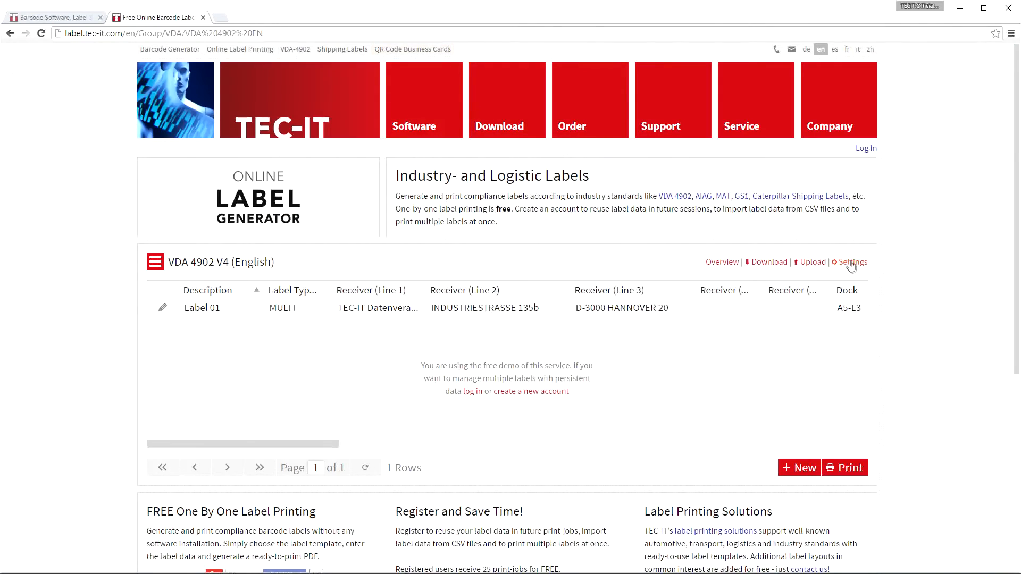
{"action": "left_click", "coordinate": [852, 261]}
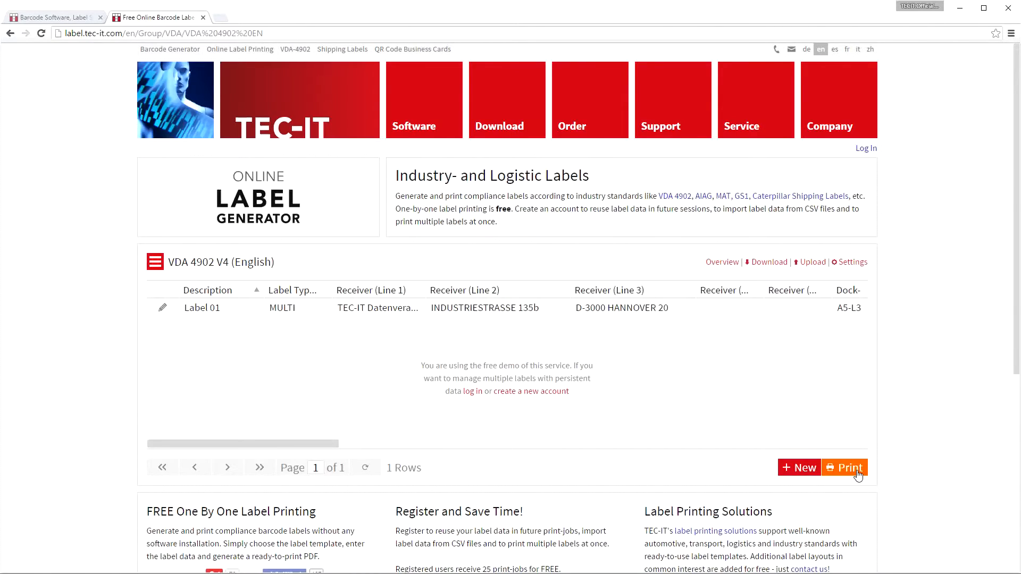
{"action": "mouse_move", "coordinate": [870, 206]}
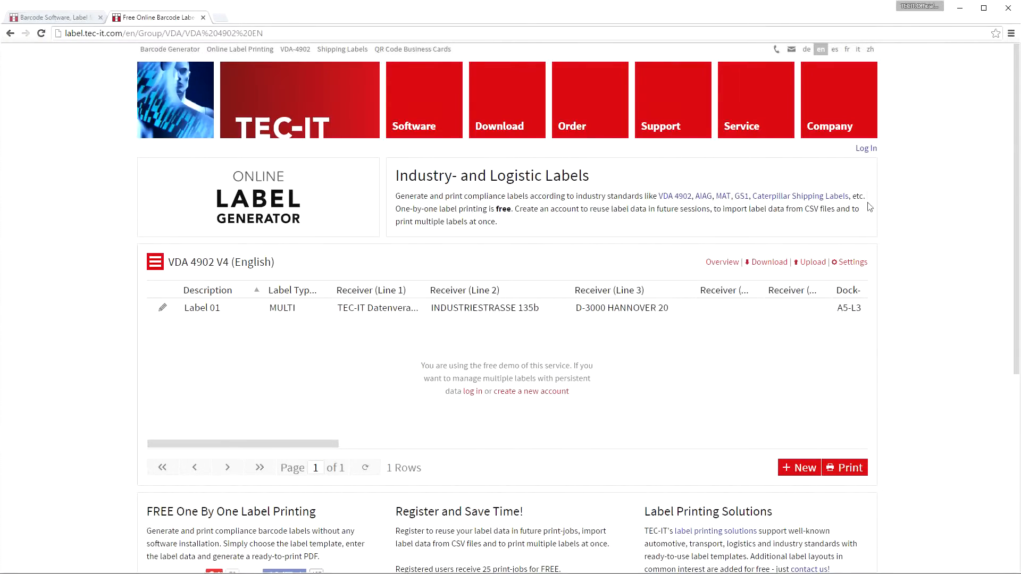
{"action": "left_click", "coordinate": [865, 148]}
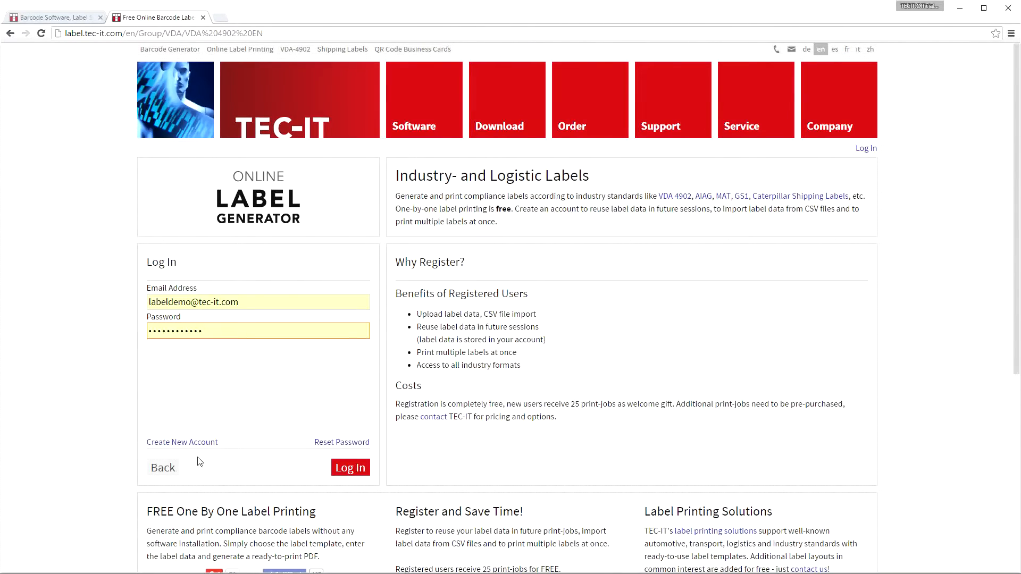
Sign in, import seven labels from labels_EN.csv, and open their generated batch PDF.
{"action": "left_click", "coordinate": [349, 468]}
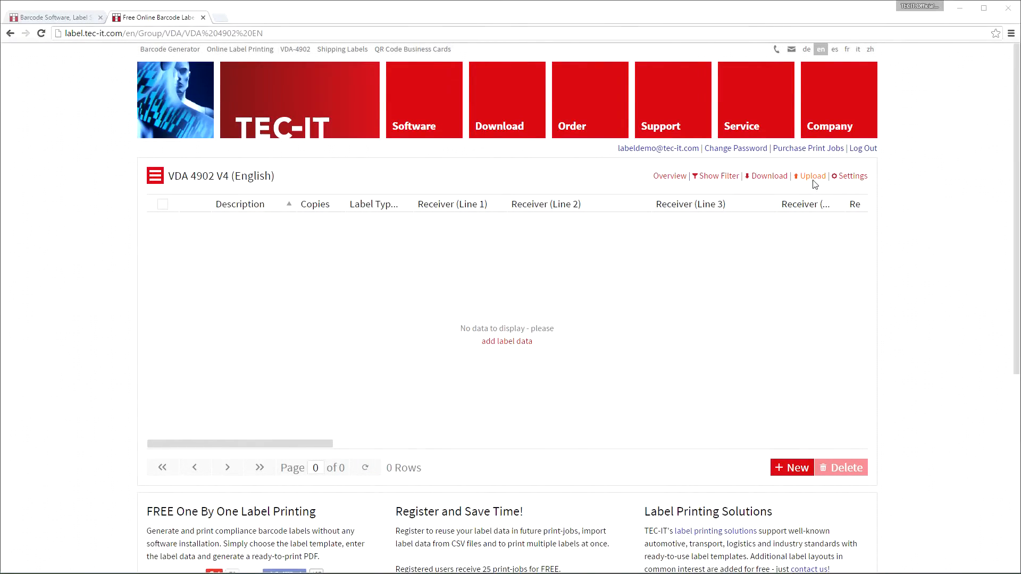
{"action": "left_click", "coordinate": [812, 176]}
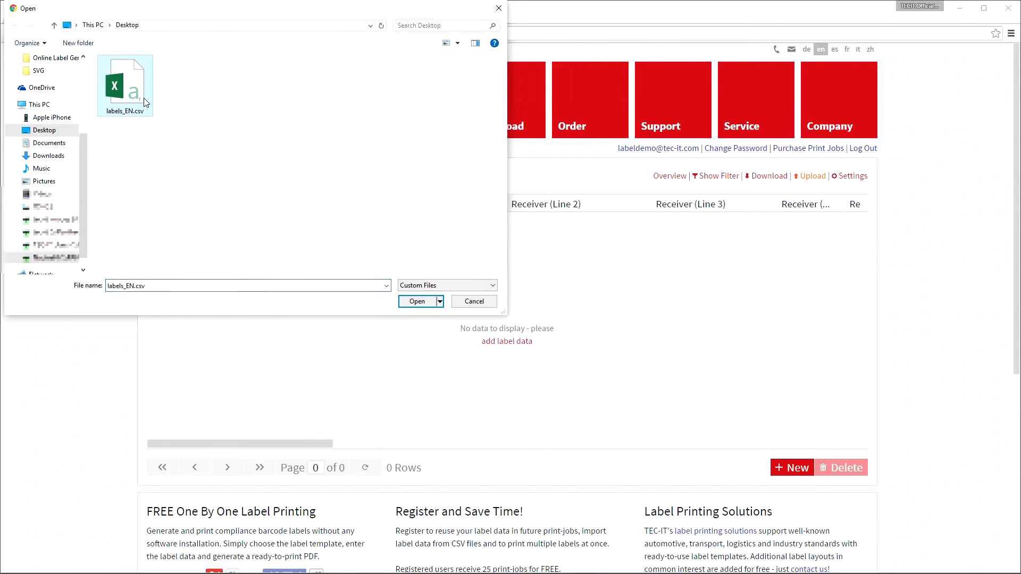
{"action": "left_click", "coordinate": [416, 301]}
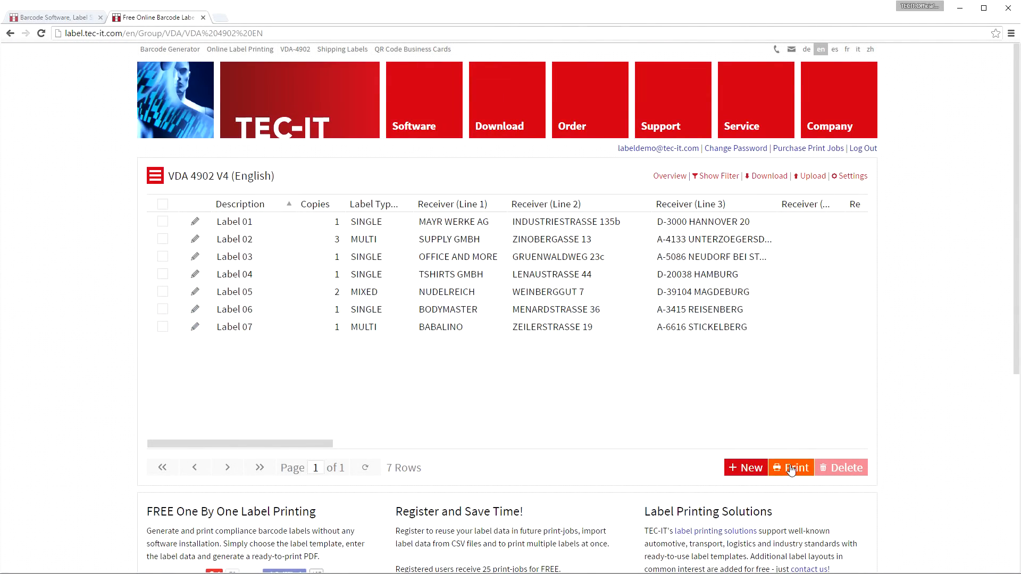
{"action": "left_click", "coordinate": [791, 467]}
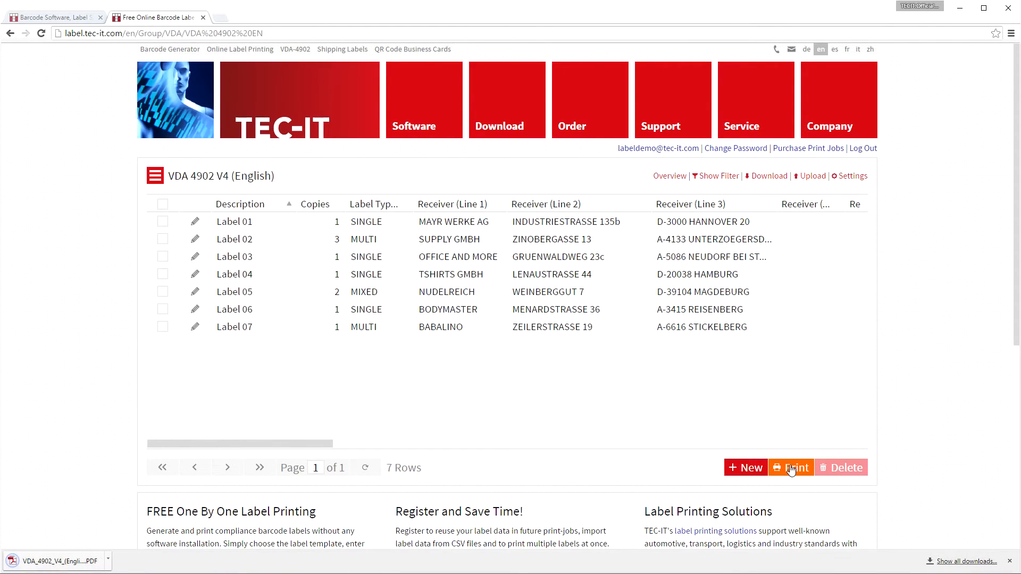
{"action": "left_click", "coordinate": [791, 468]}
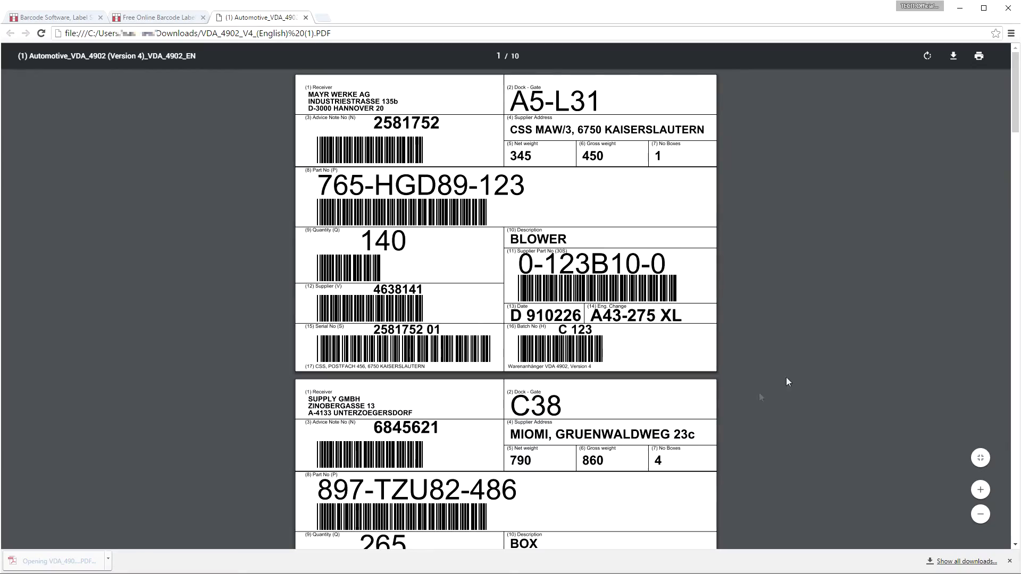
{"action": "scroll", "scroll_direction": "down", "scroll_amount": 3}
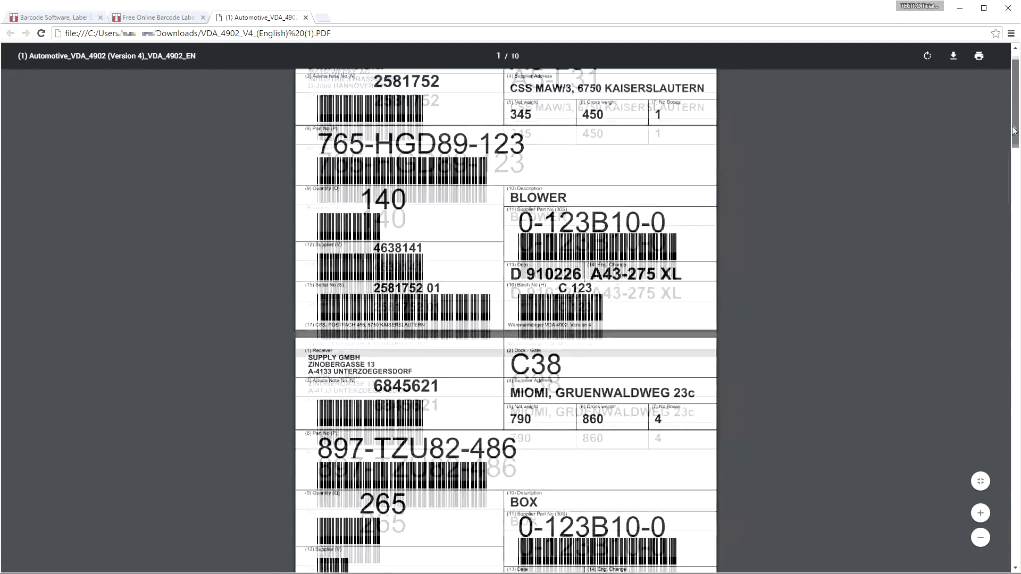
{"action": "scroll", "scroll_direction": "down", "scroll_amount": 3}
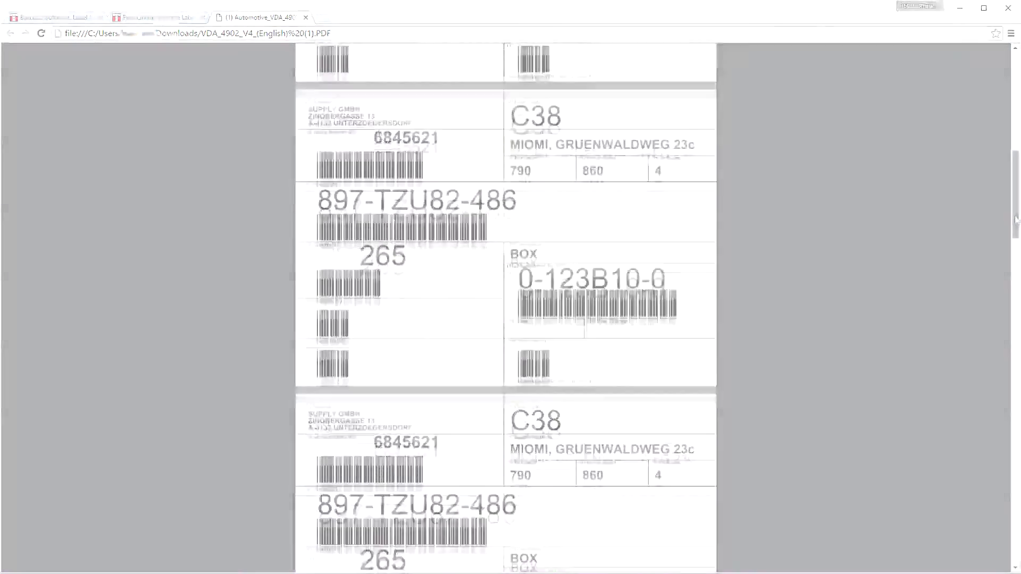